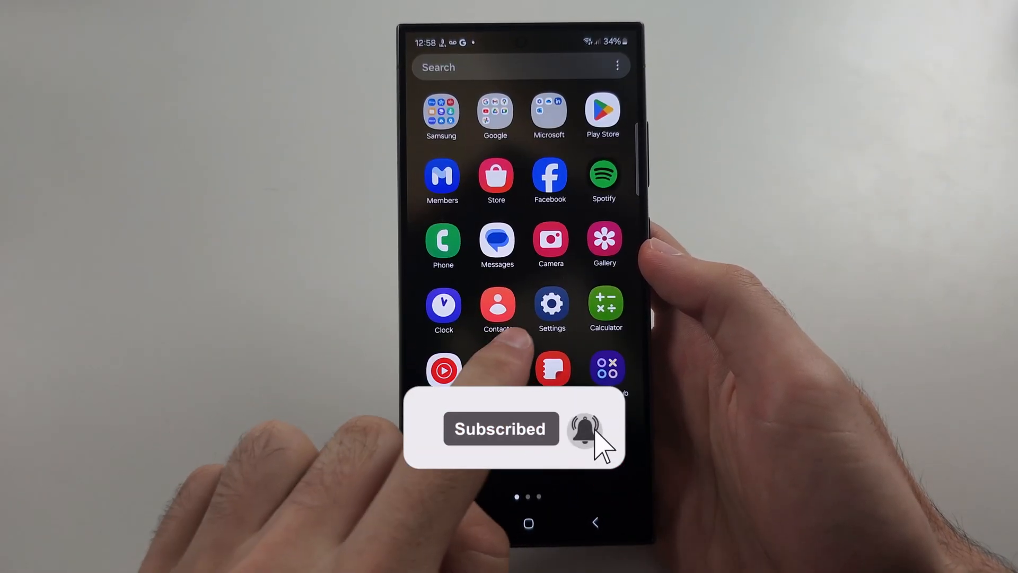
Go to Settings > General management and scroll down to the Reset entry.
click(552, 304)
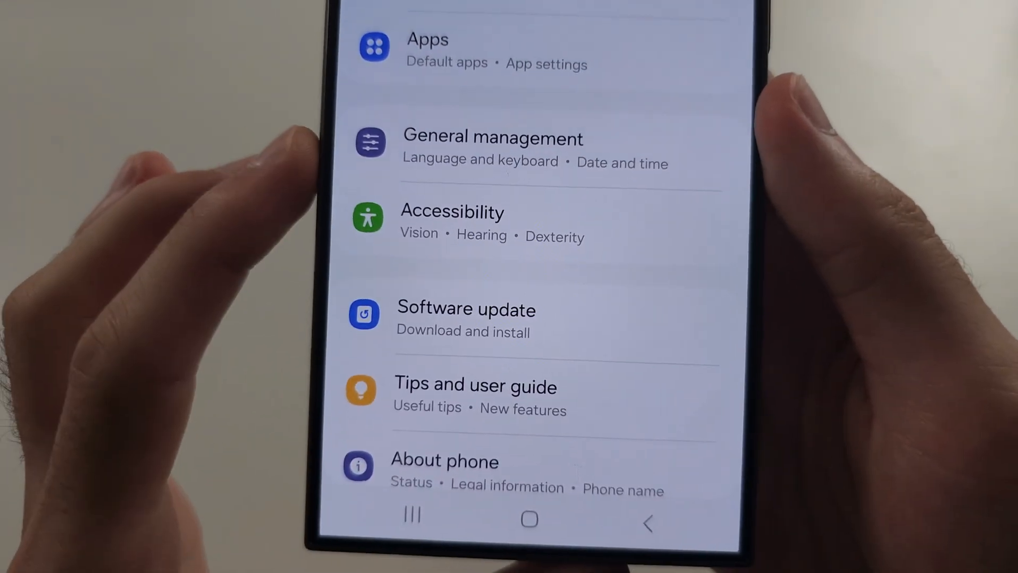
click(492, 138)
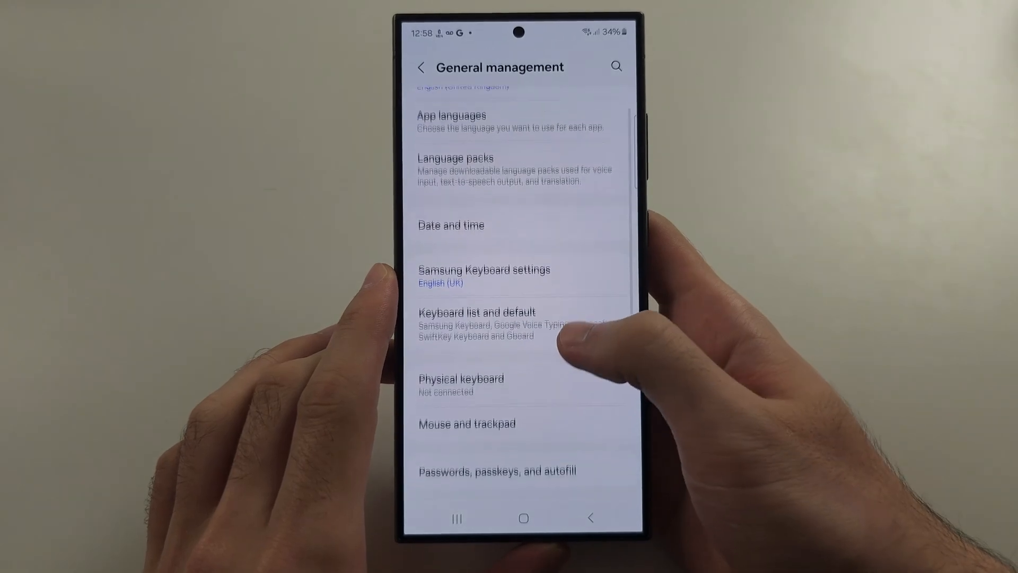
scroll(down, 3)
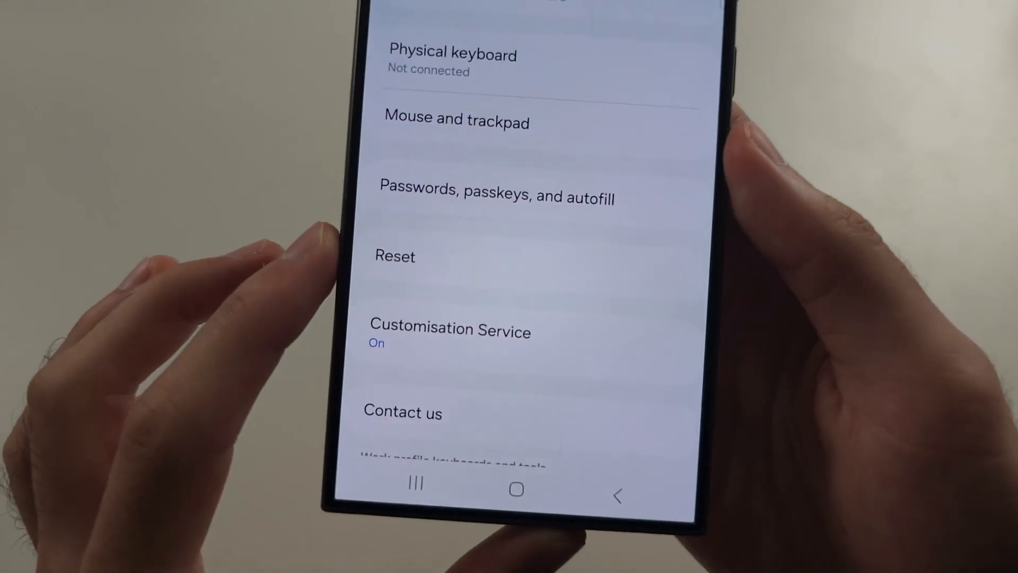
Reset Wi-Fi and Bluetooth settings from Reset, then back out to the Settings home.
click(394, 255)
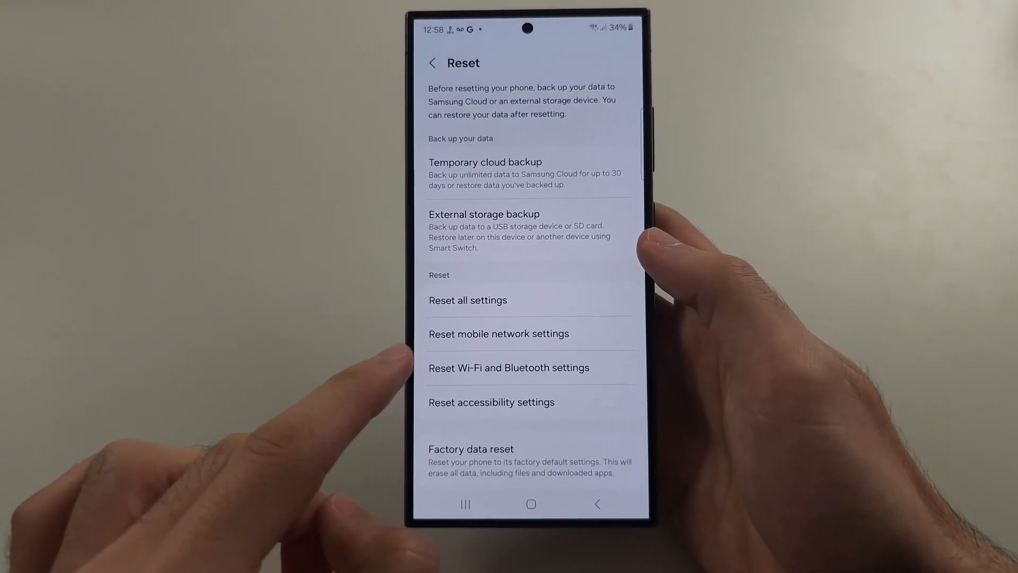
click(509, 368)
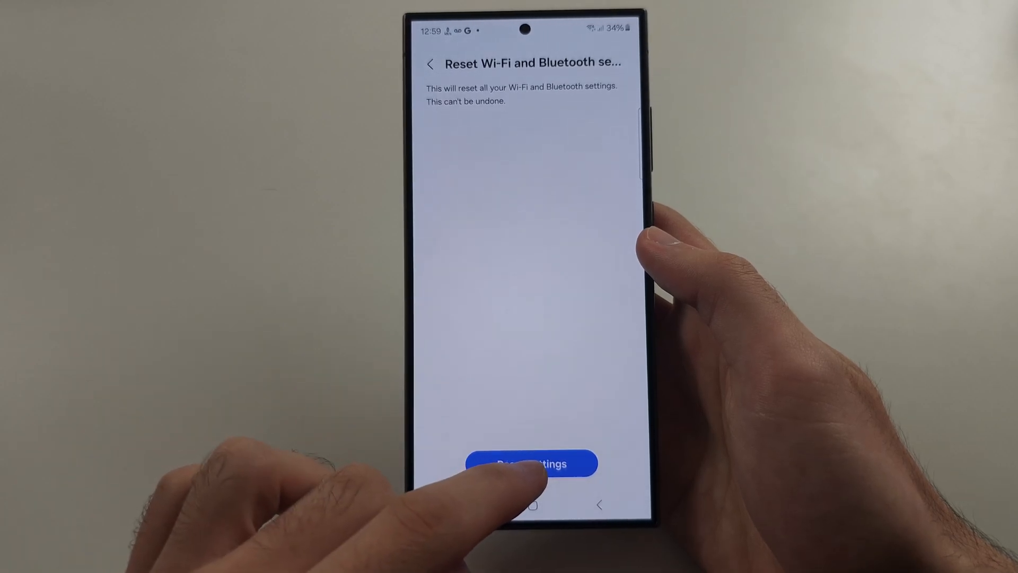
click(531, 464)
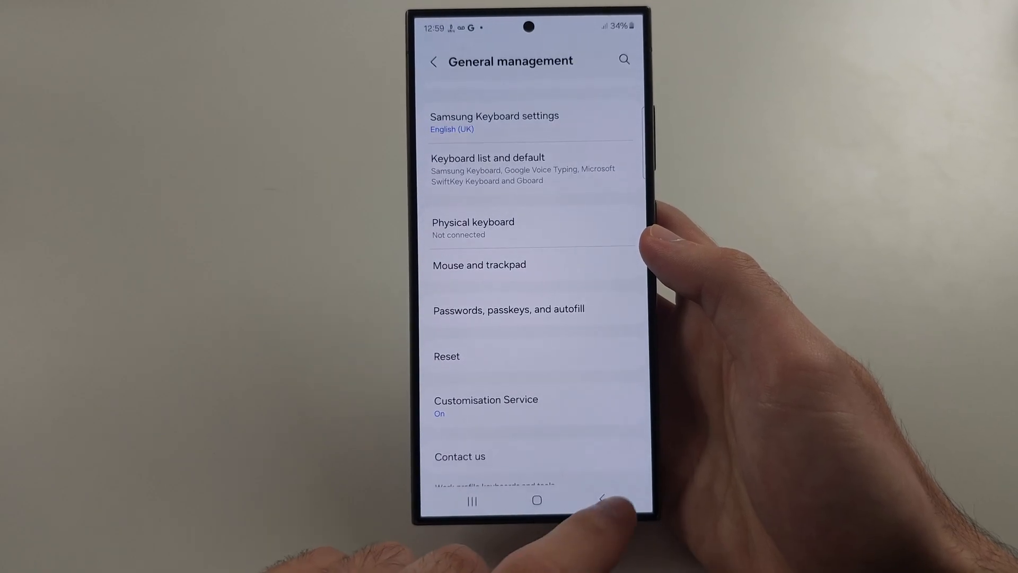
click(601, 500)
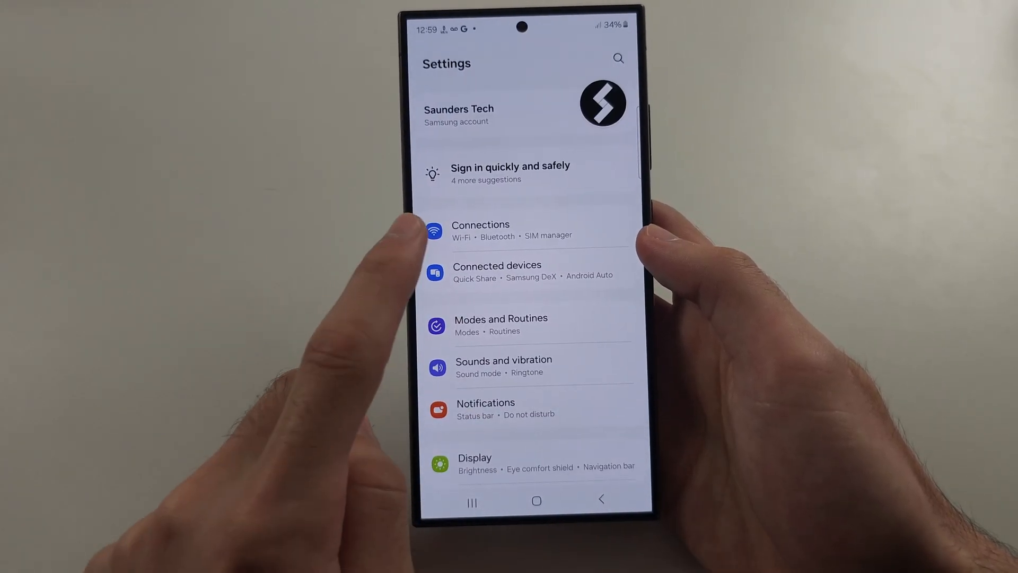
click(481, 229)
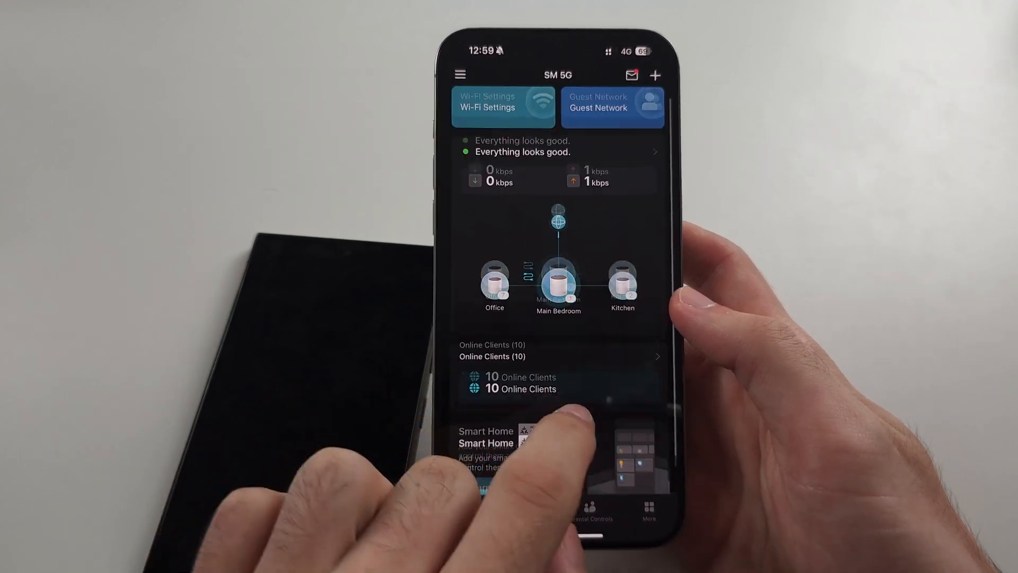
scroll(down, 3)
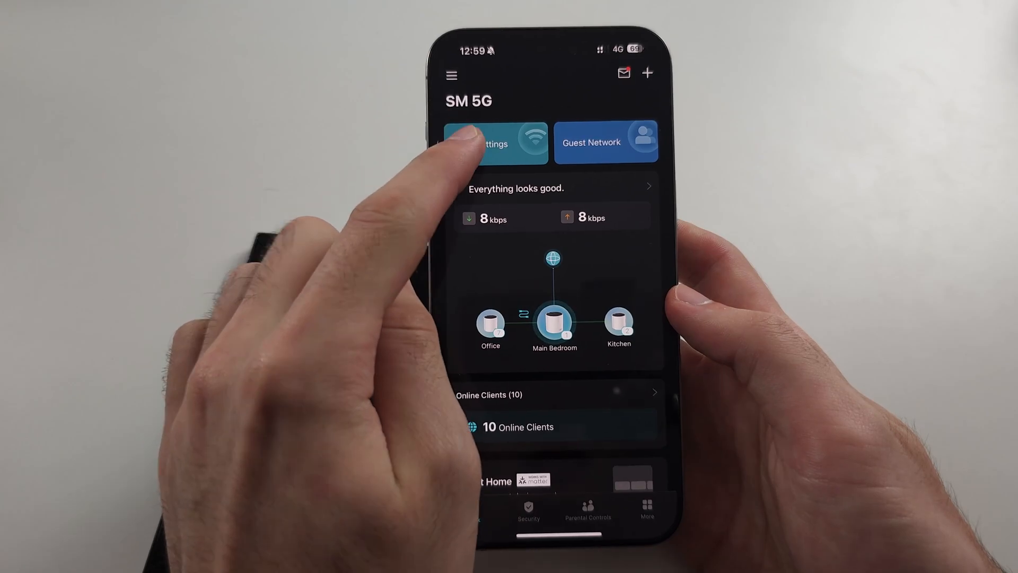
Check the 2.4 GHz & 5 GHz network's Band options, then view 5 GHz Channel Width (160 MHz).
click(494, 142)
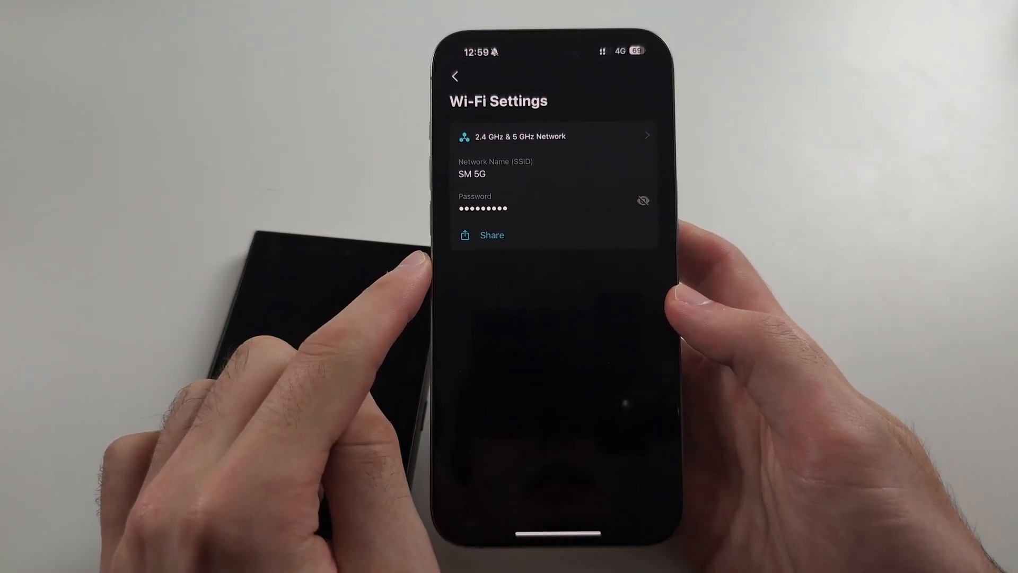
click(552, 136)
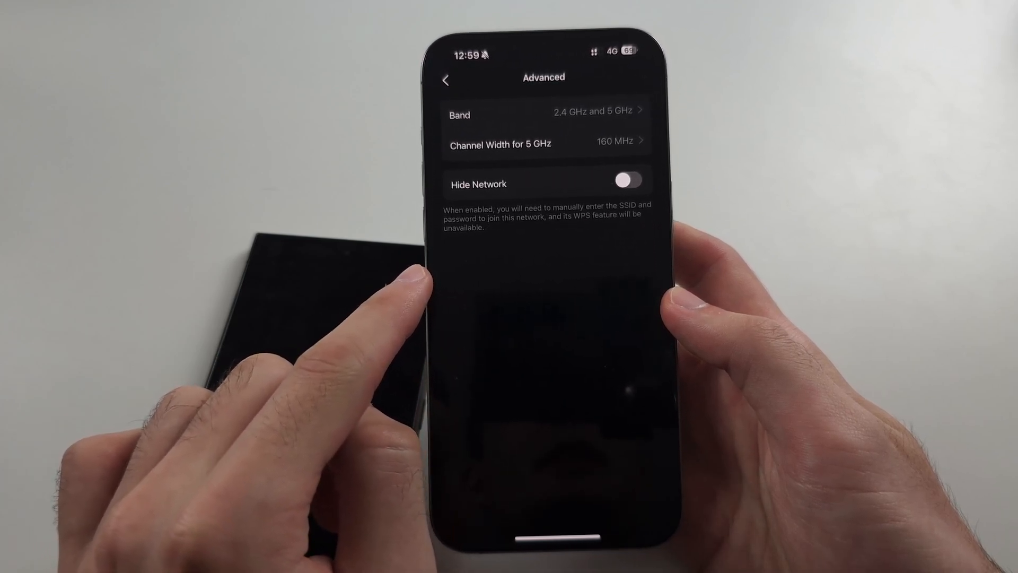
click(549, 115)
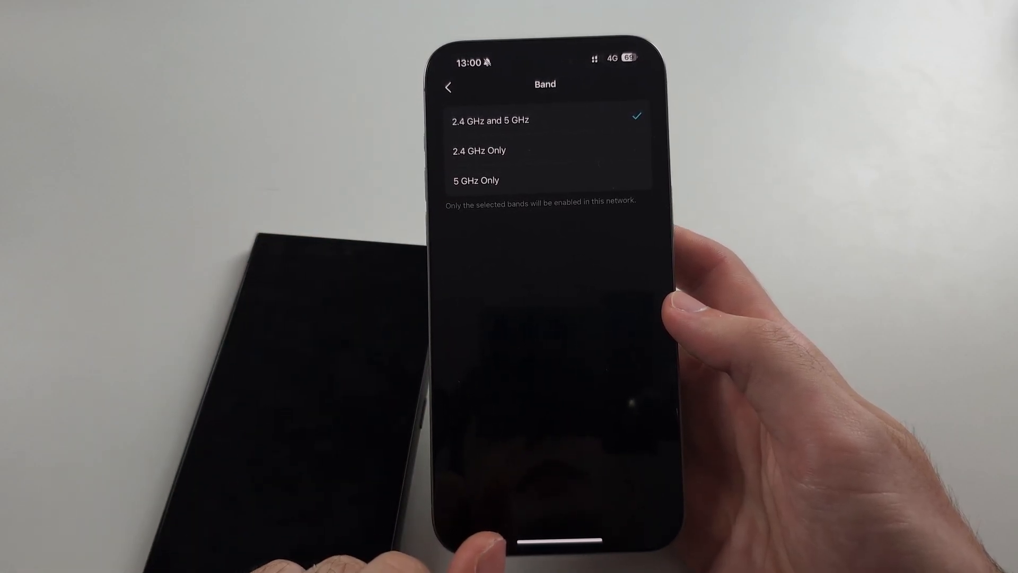
click(448, 87)
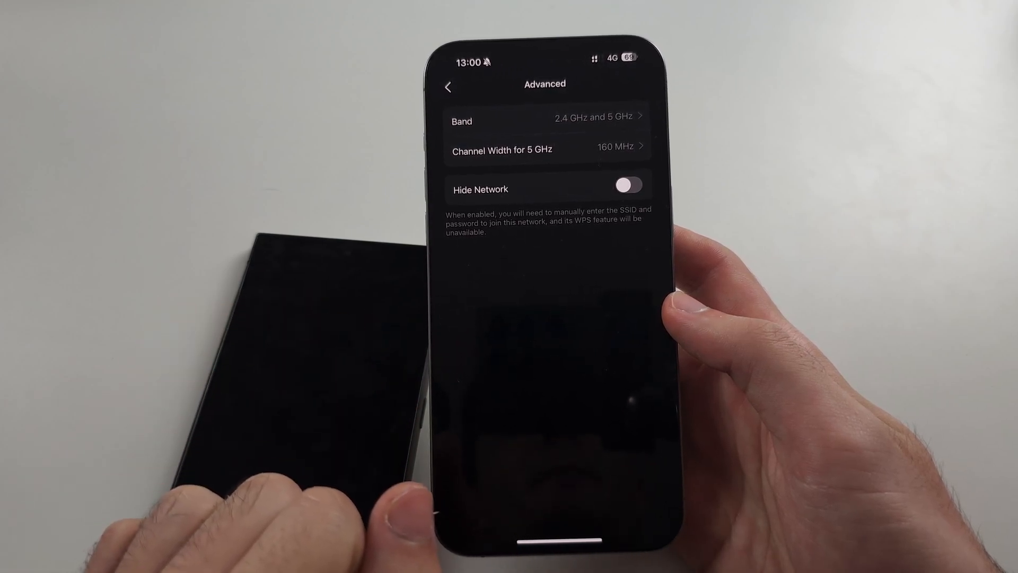
click(547, 149)
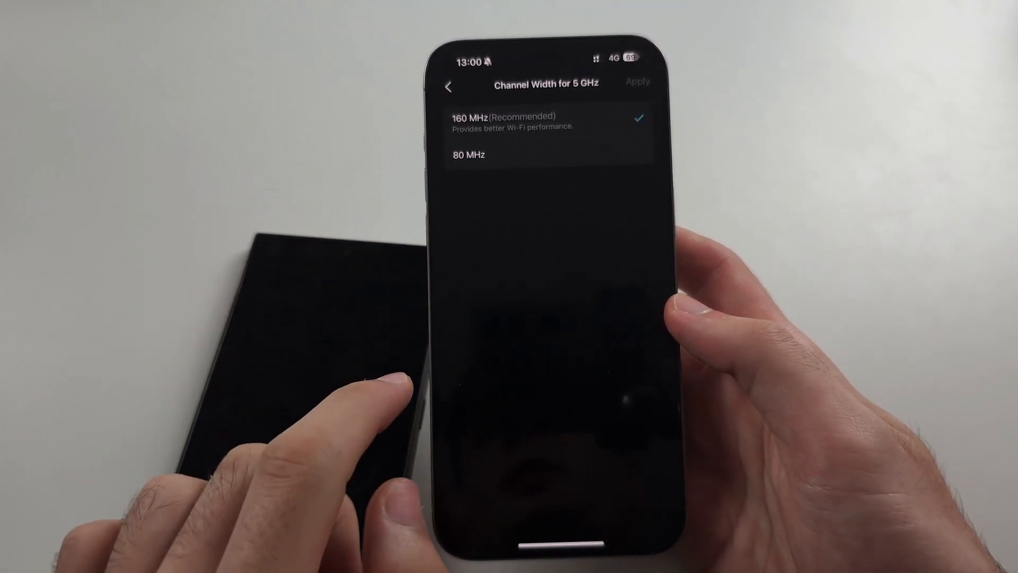